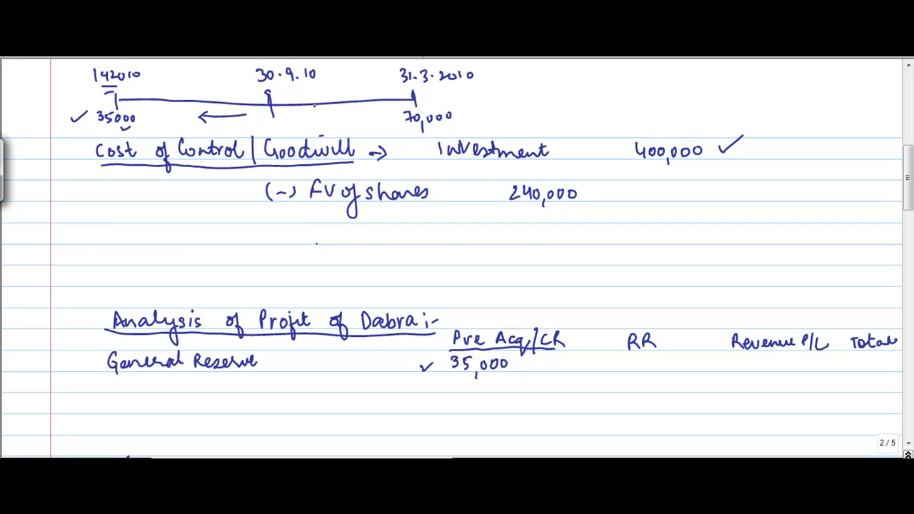
Write the general reserve for the year as 70000 − 35000 = 35000 beside the timeline
scroll(down, 3)
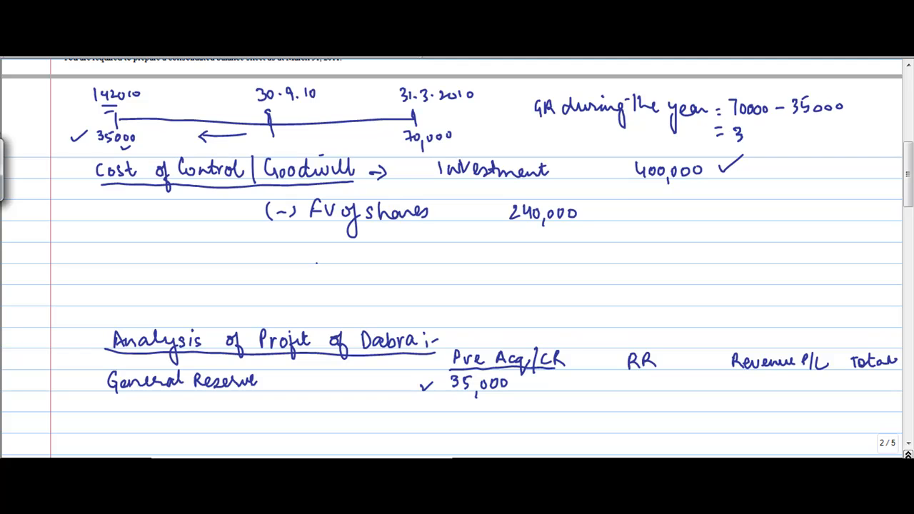
text(35000)
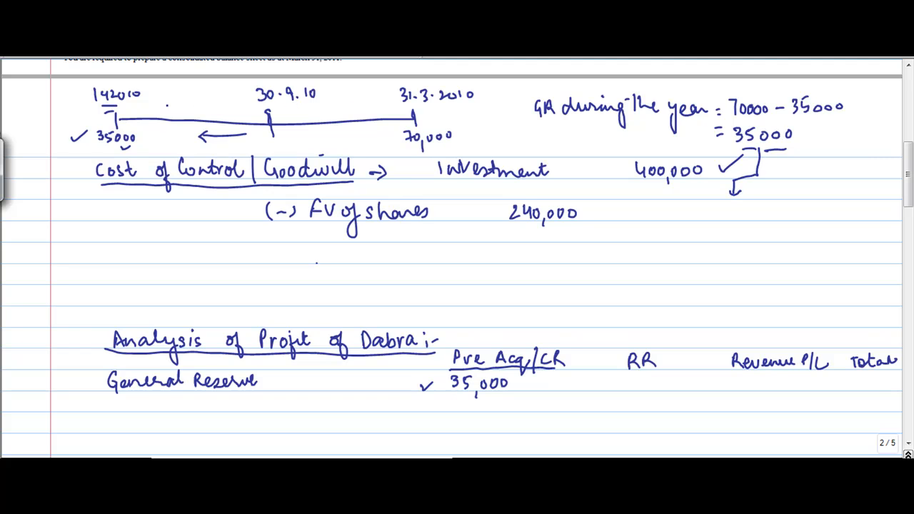
Draw an arrow from 30.9.10 back to 1.4.2010 and highlight that span in green
drag(229, 107, 136, 107)
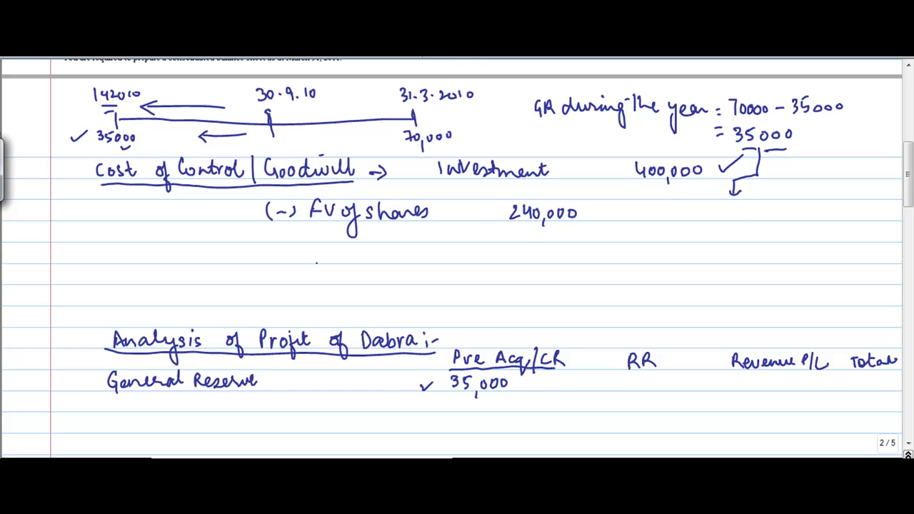
drag(115, 120, 278, 120)
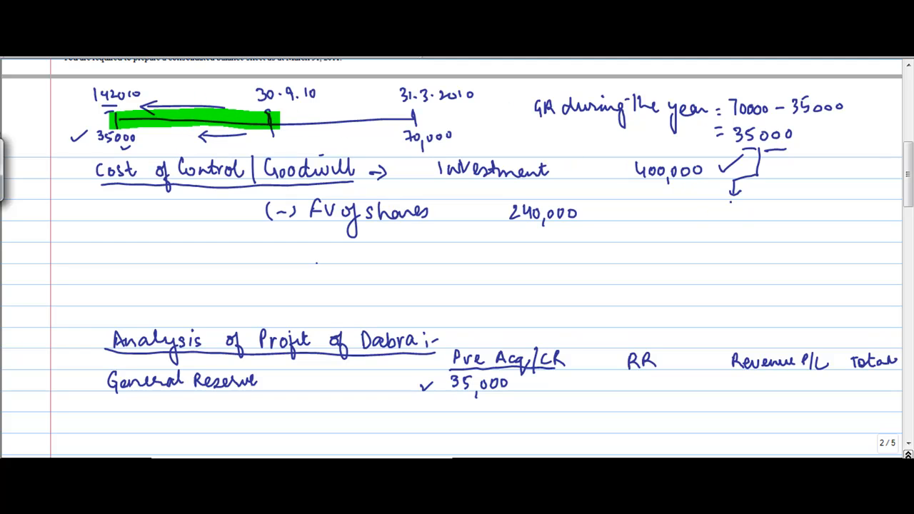
text(3500)
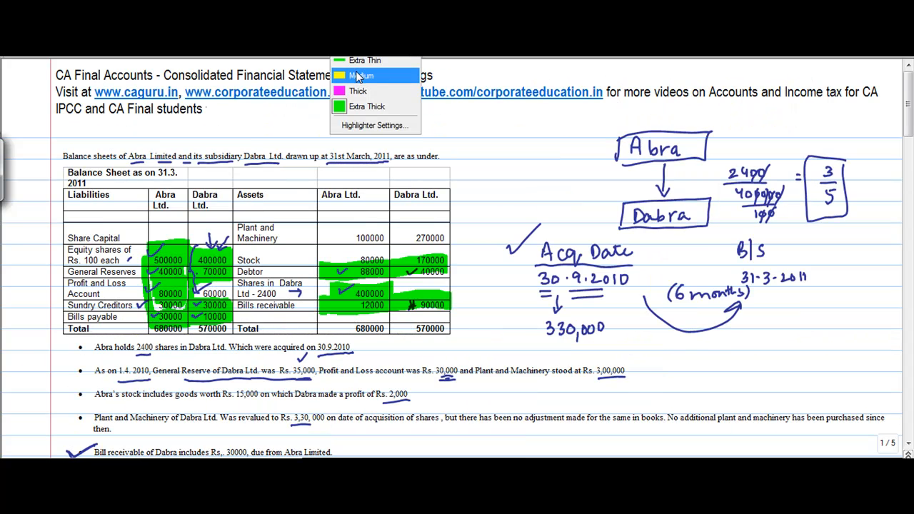
Choose the Medium highlighter thickness on the question page
click(360, 75)
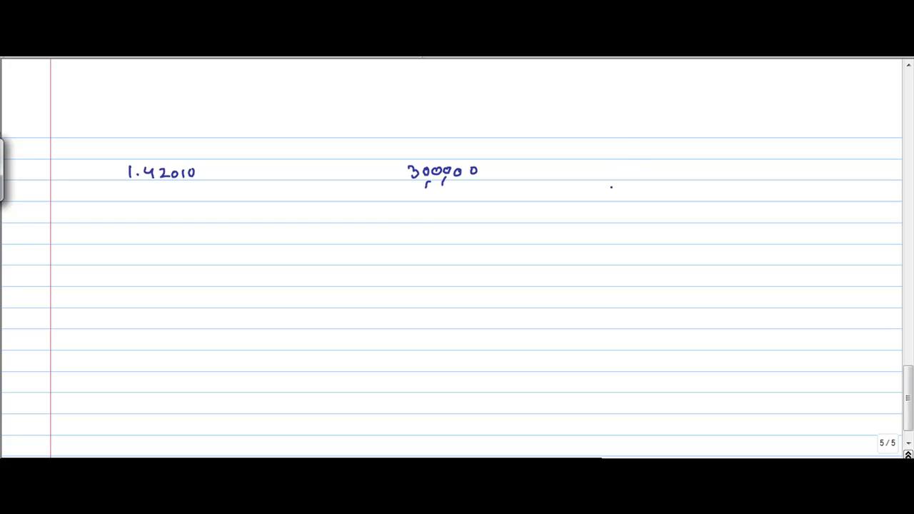
Write 30.9.10 and 31.3.2011 with values 330,000 and 270,000 along the timeline arrow, underlining 30.9.10
drag(602, 197, 653, 196)
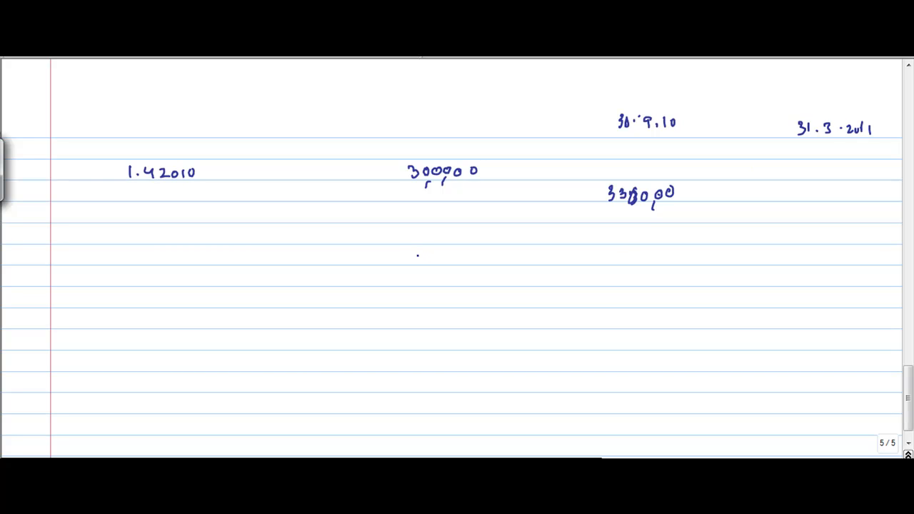
drag(621, 137, 662, 135)
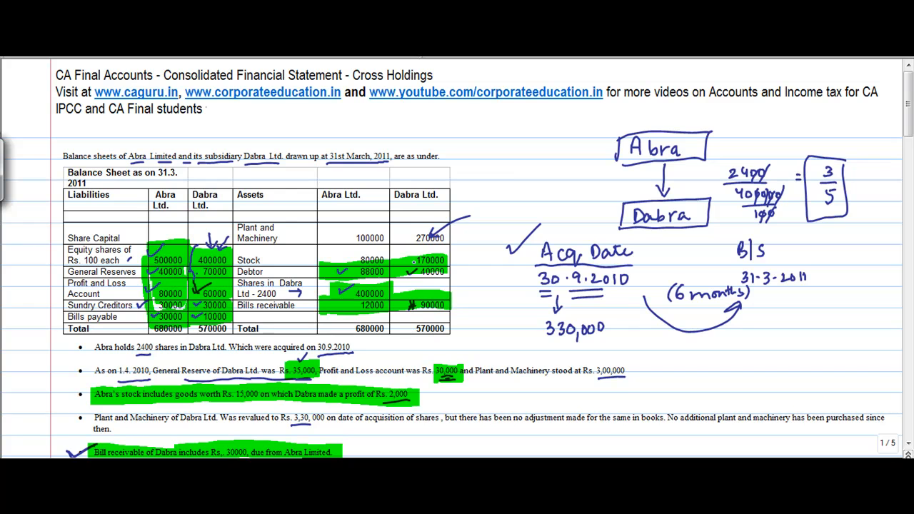
scroll(down, 3)
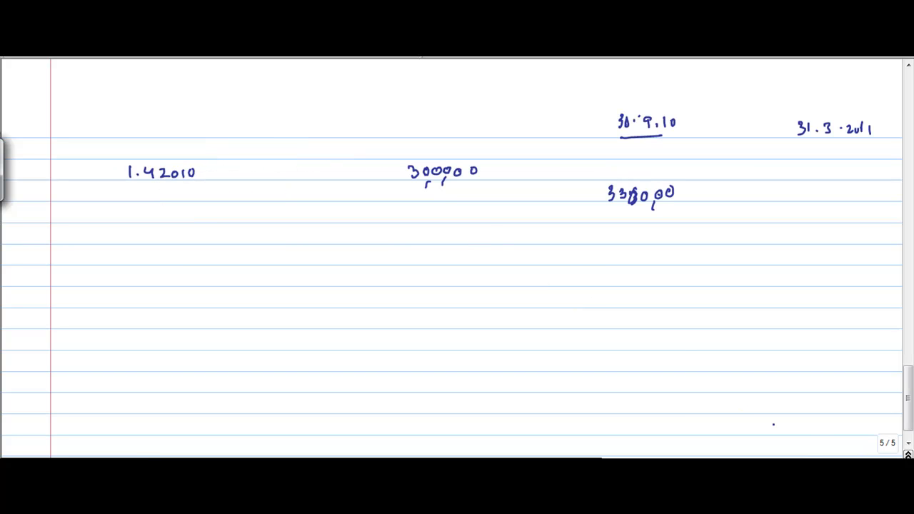
drag(221, 175, 341, 184)
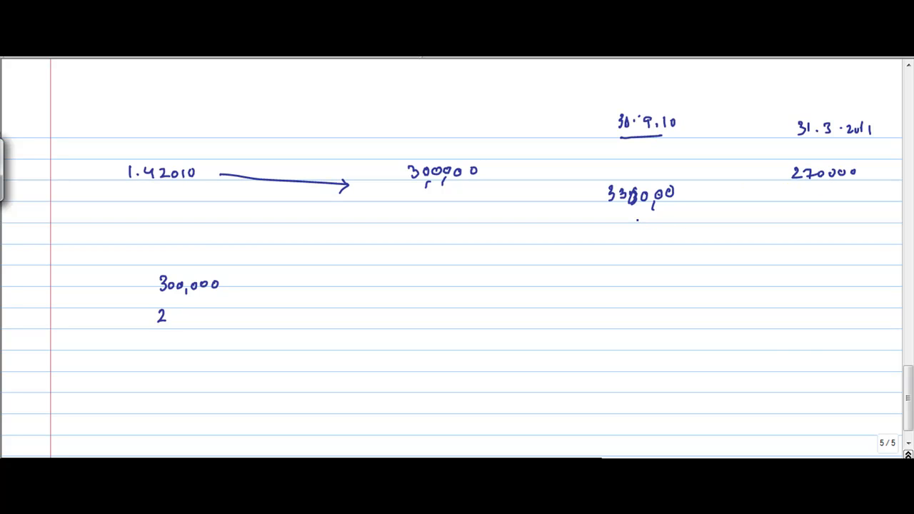
drag(511, 169, 728, 166)
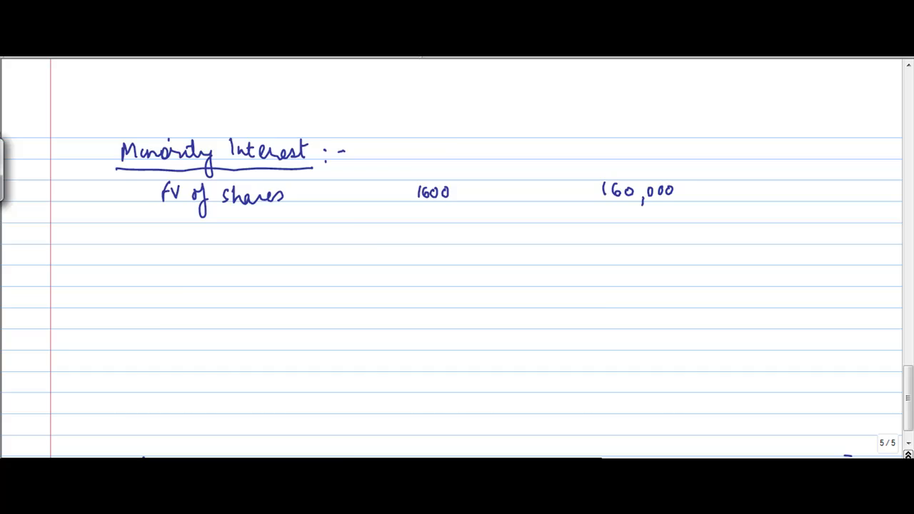
Move down the page after writing the Minority Interest heading and FV of shares line
scroll(down, 3)
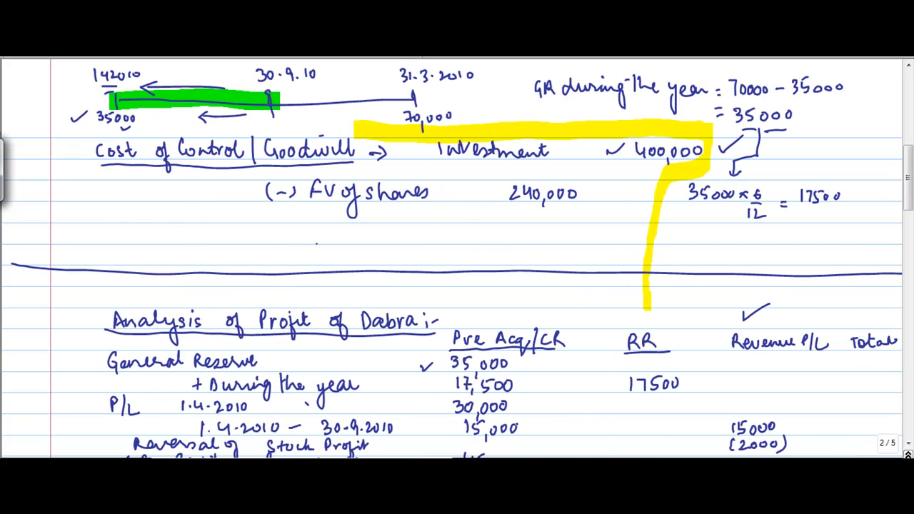
Scroll through the Cost of Control and profit analysis workings to review the figures
scroll(down, 3)
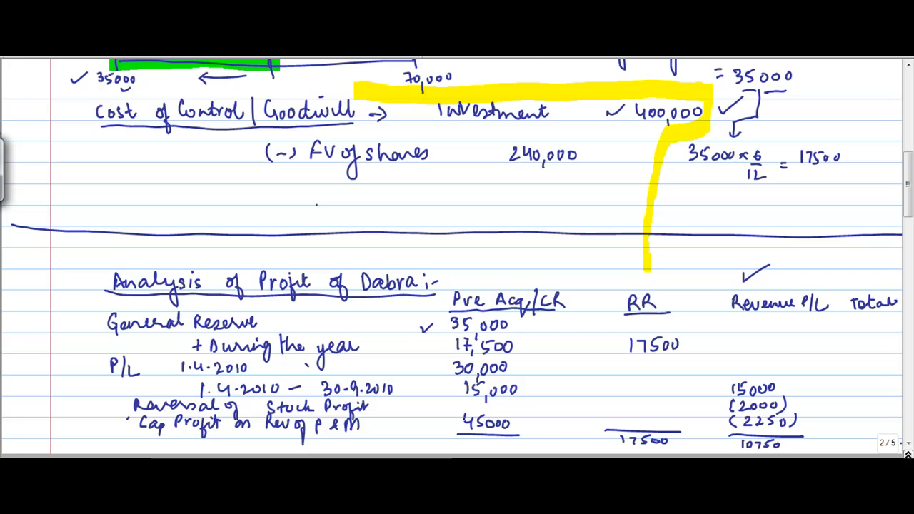
Write 142500 to complete the profit analysis column totals
text(142500)
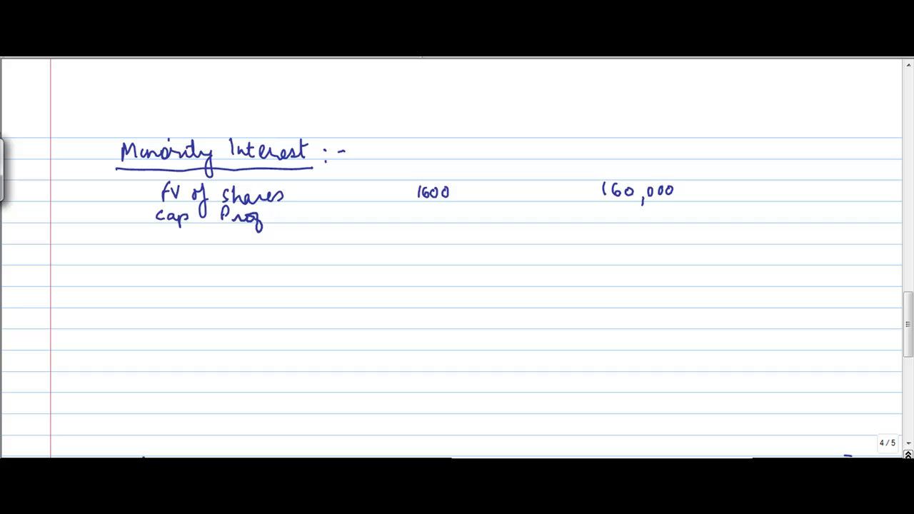
Write the capital profit line under FV of shares in the Minority Interest working
text(fit)
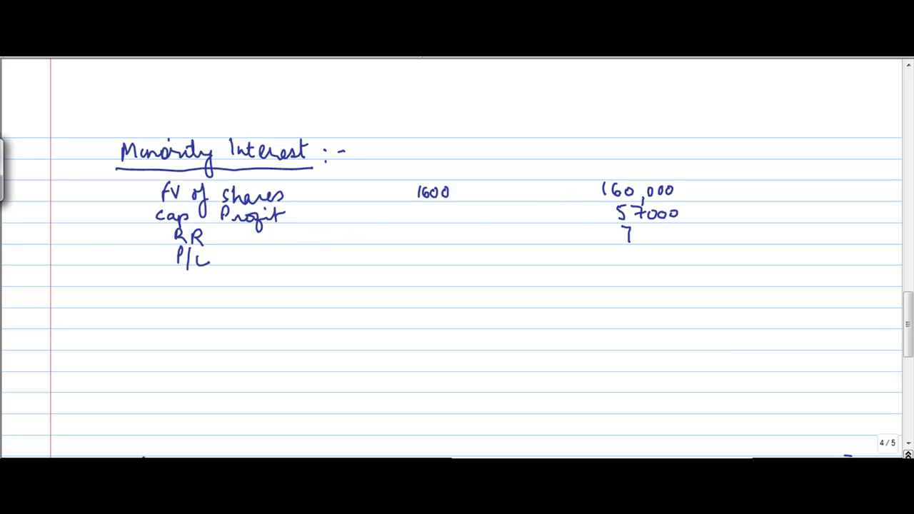
Write RR 7000 and total the Minority Interest column as 228300, underlined
text(7000)
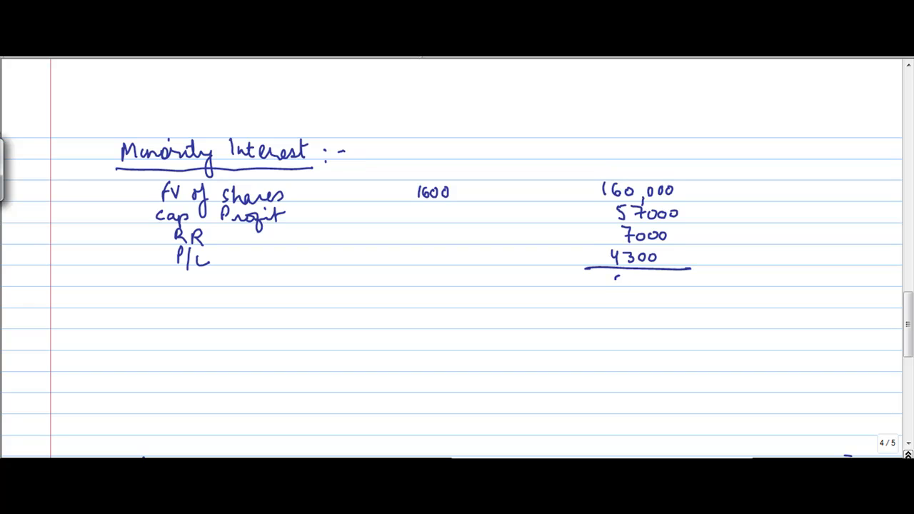
text(22830)
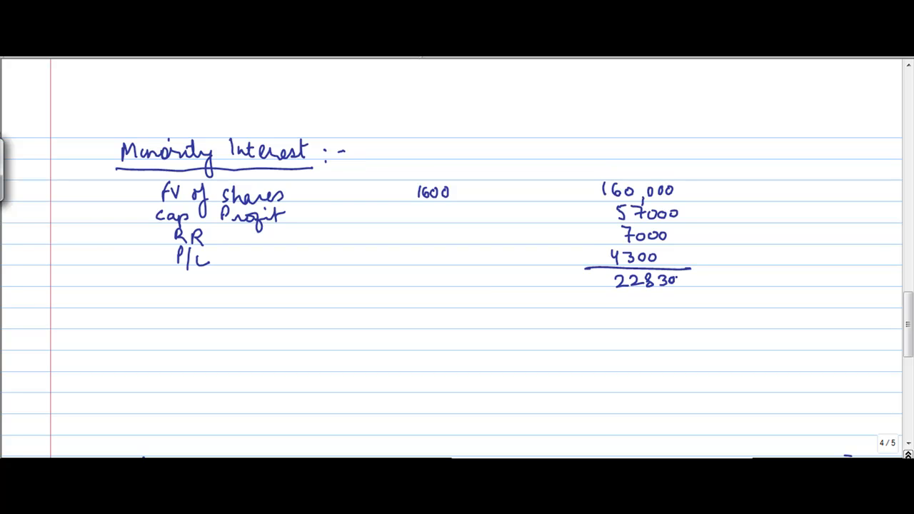
drag(592, 293, 714, 293)
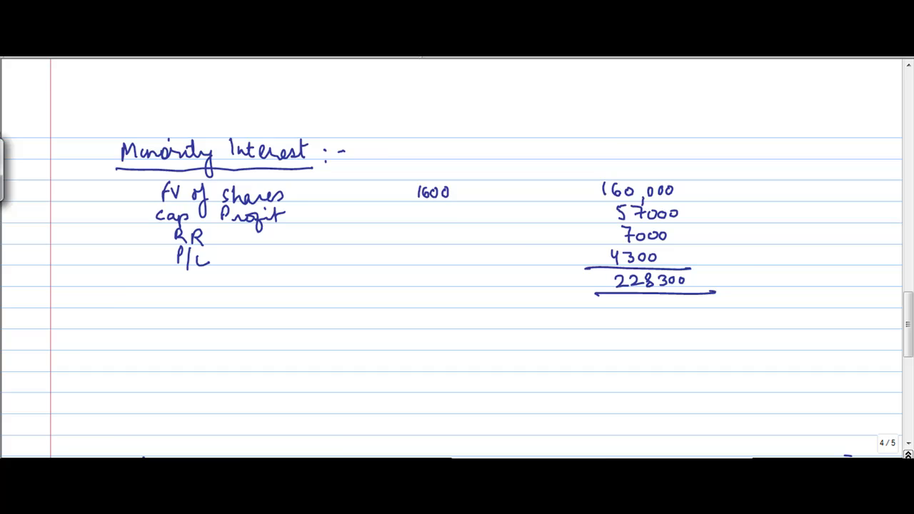